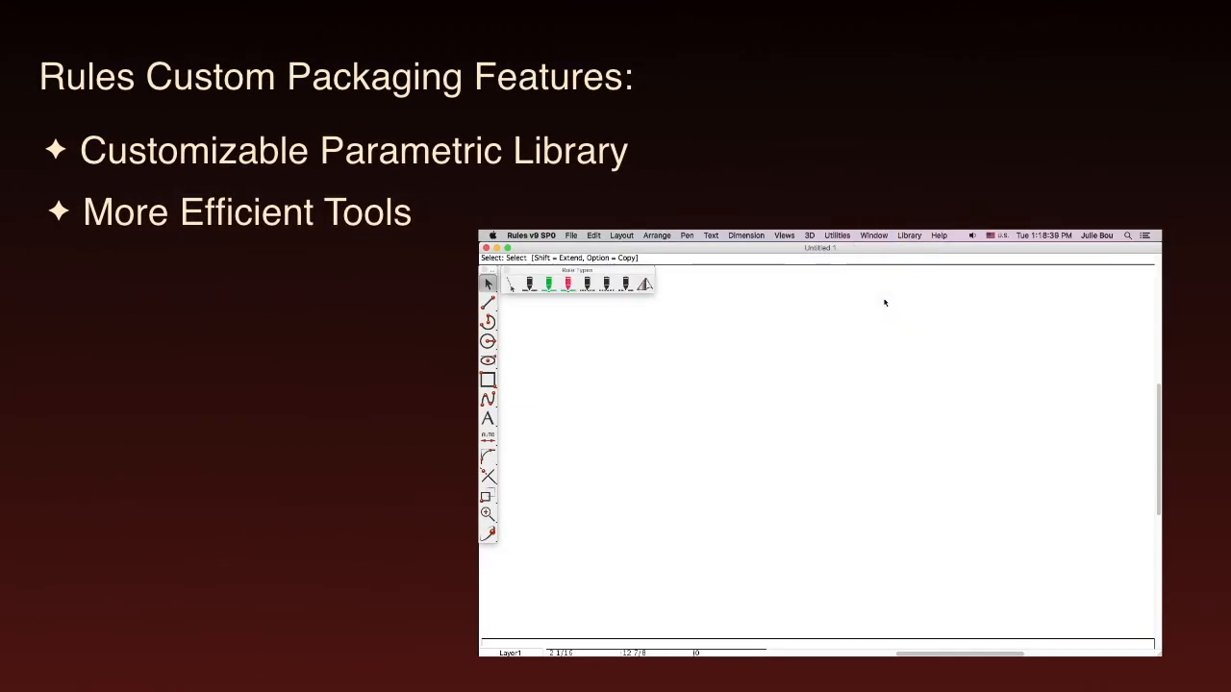
mouse_move(546, 284)
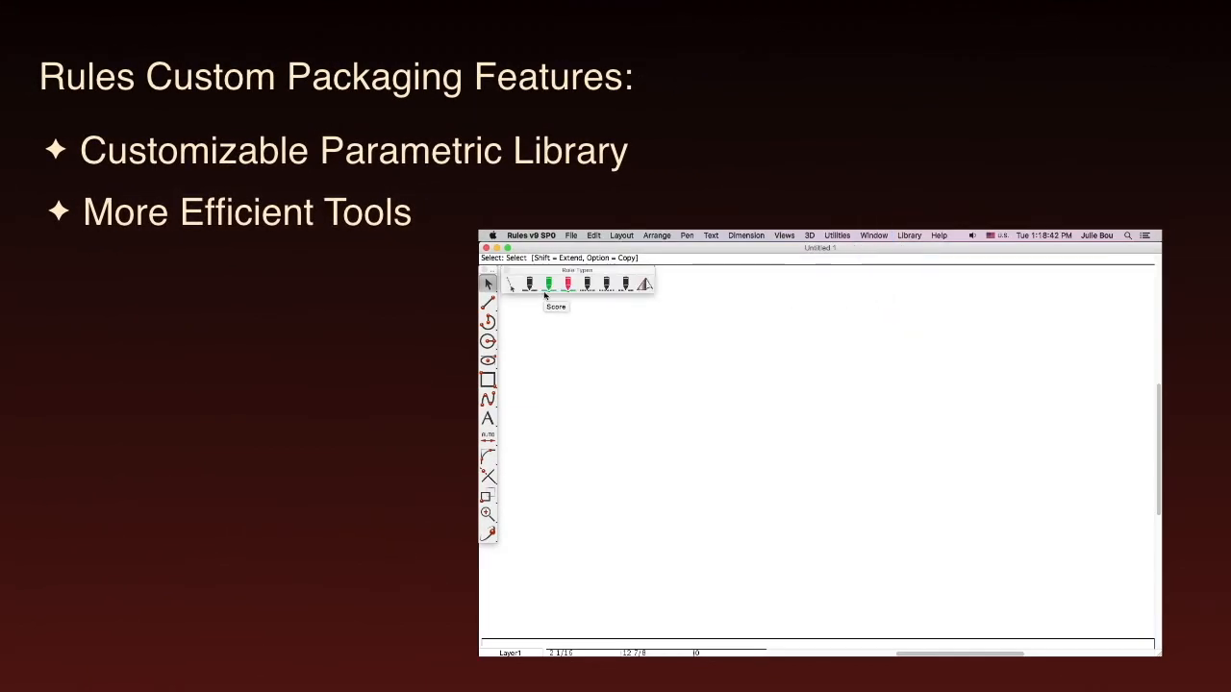
mouse_move(587, 283)
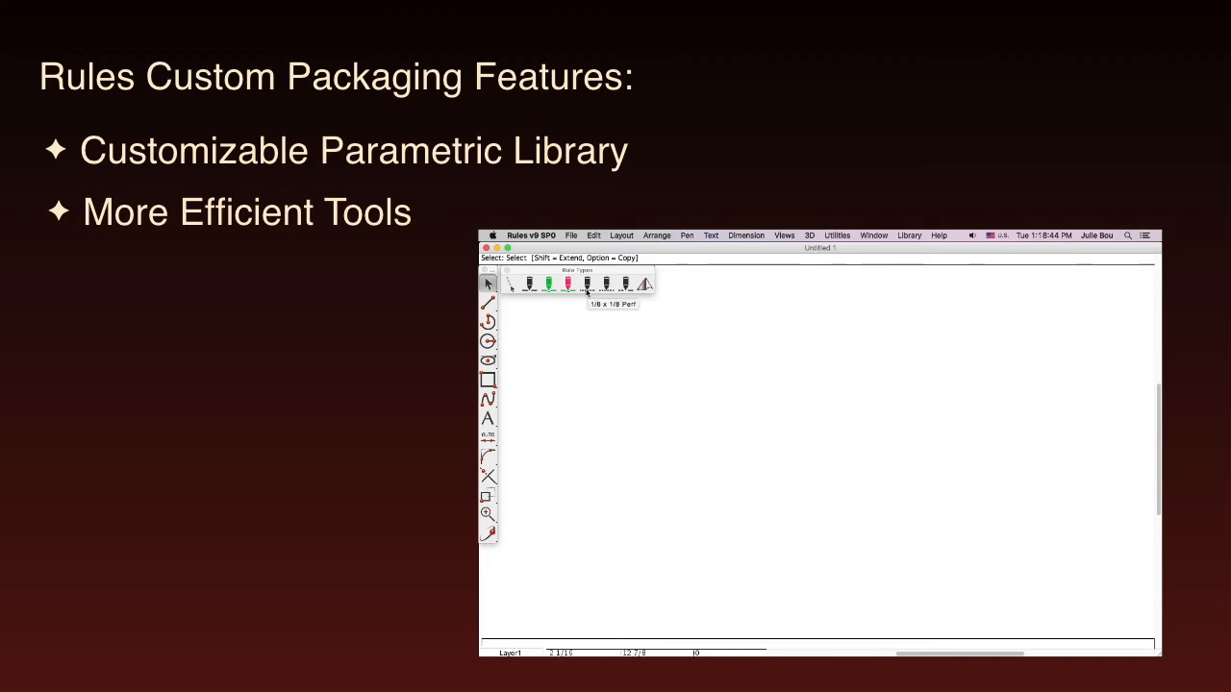
mouse_move(645, 284)
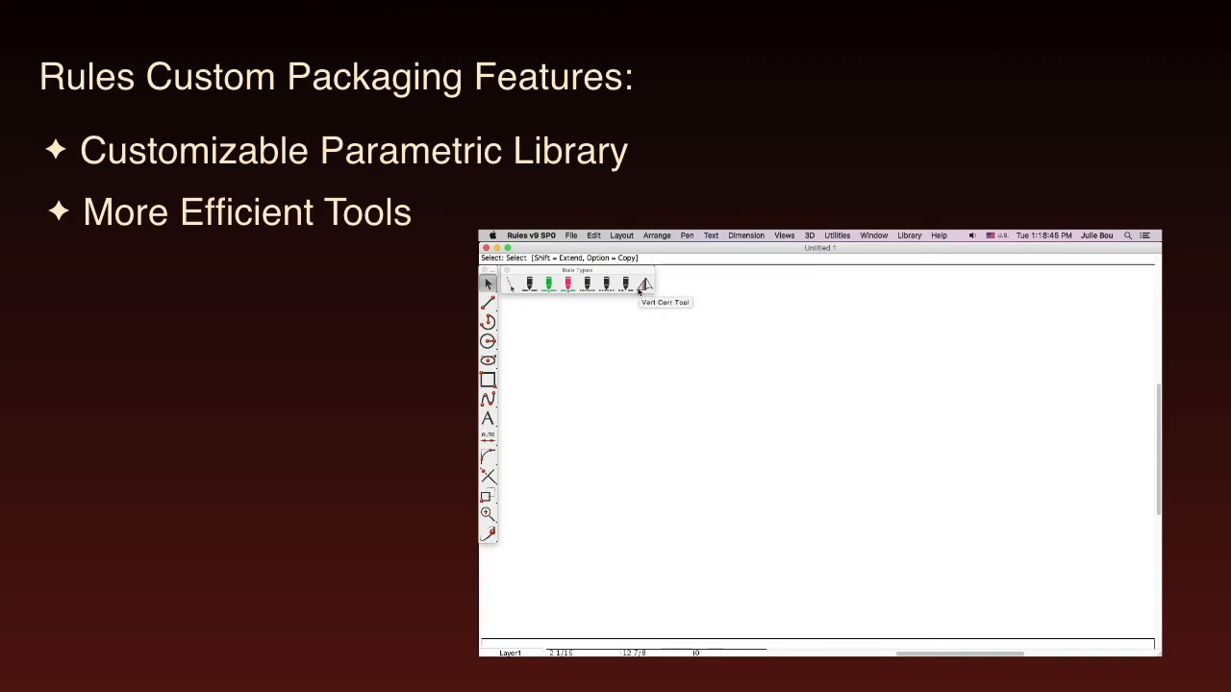
Step: Show the pen settings list with the Score, Perf and zipper rule options
click(696, 224)
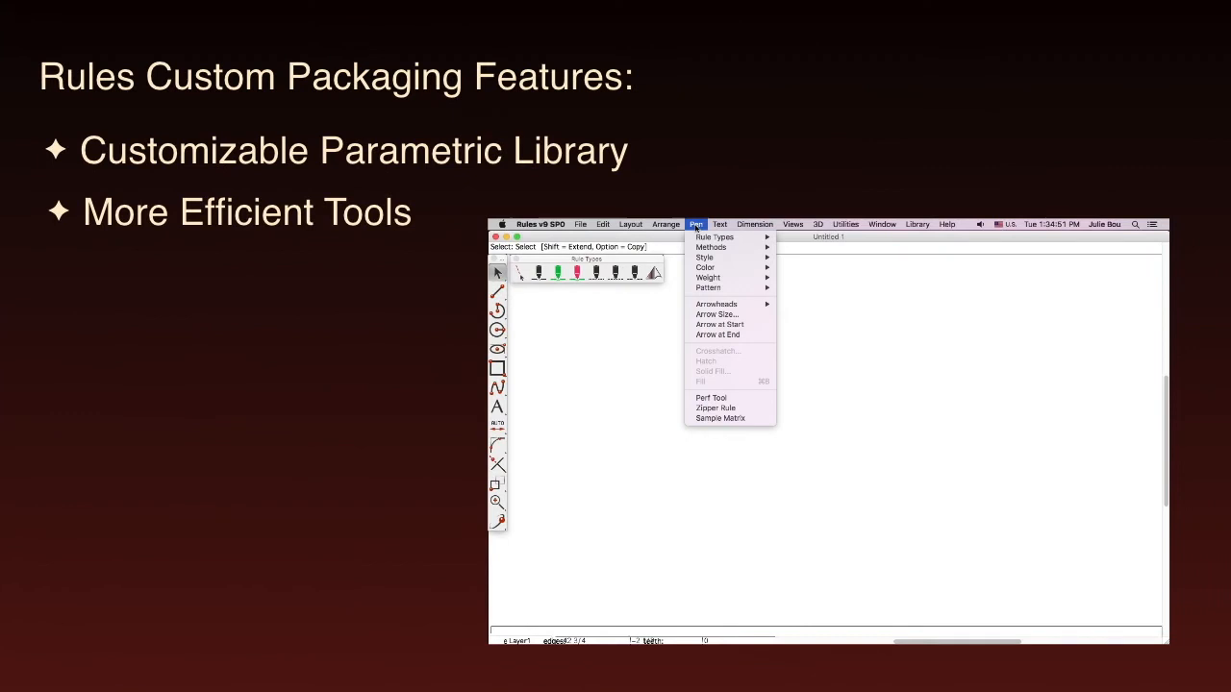
click(715, 407)
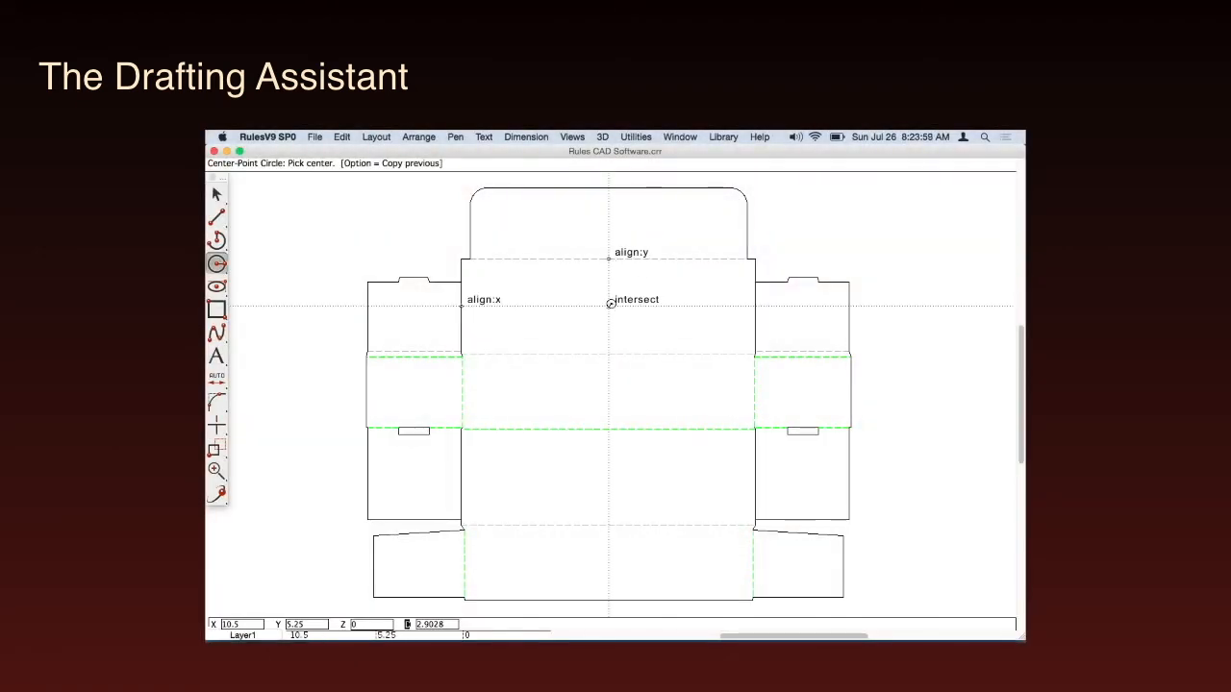
Step: Draw a circle and wide ellipse on the top panel's midline, then trim their inner arcs
click(609, 303)
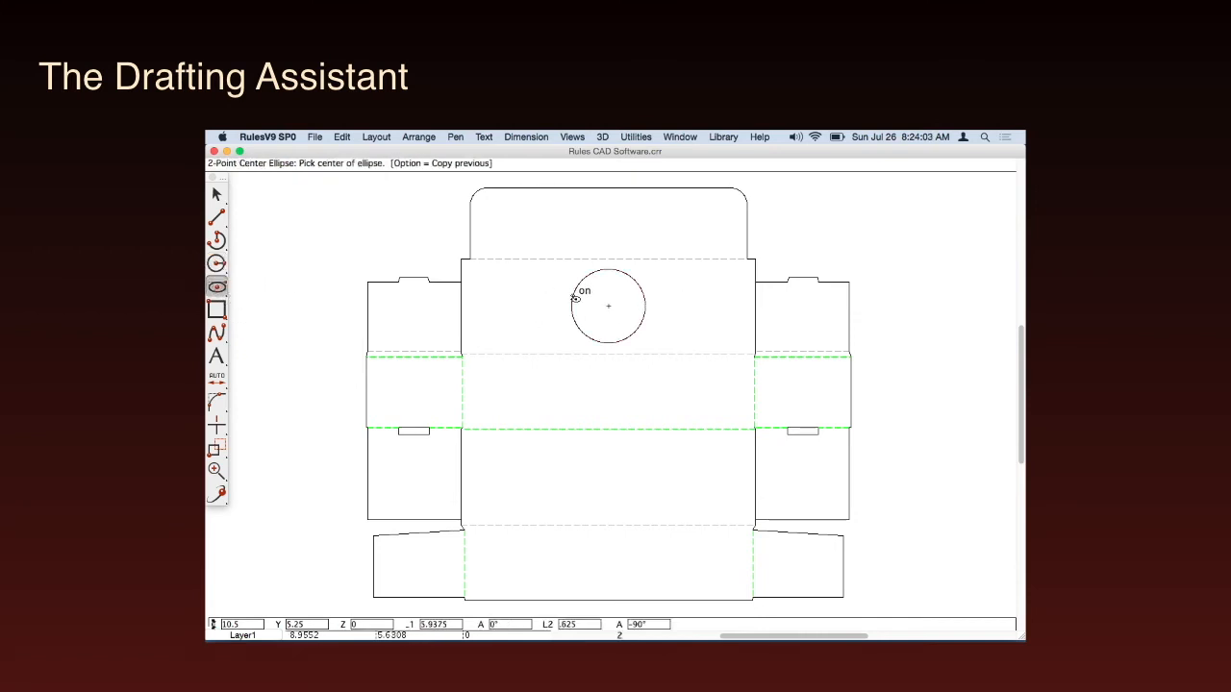
click(607, 306)
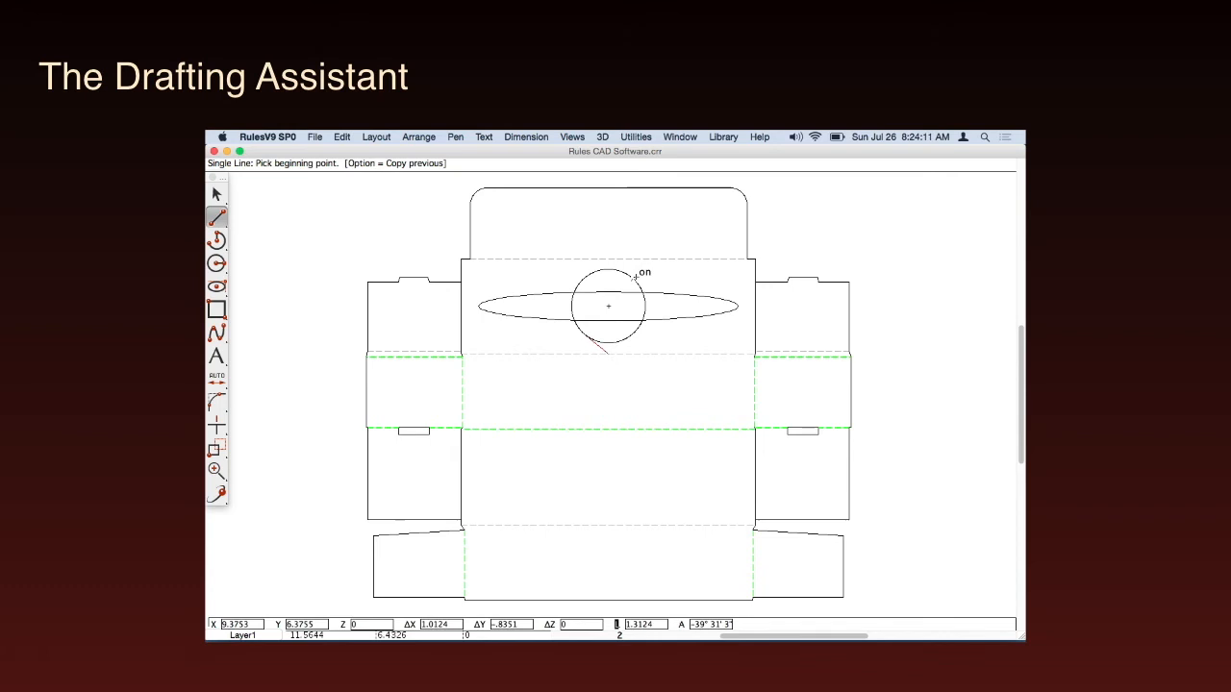
mouse_move(607, 348)
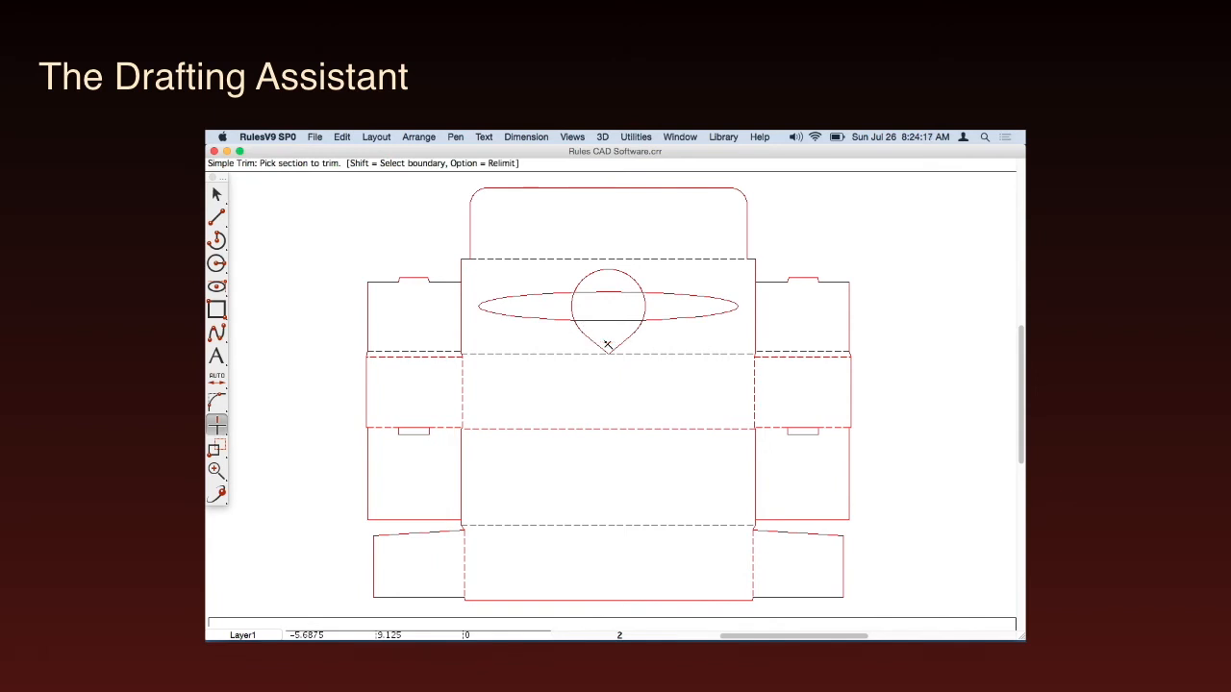
click(575, 304)
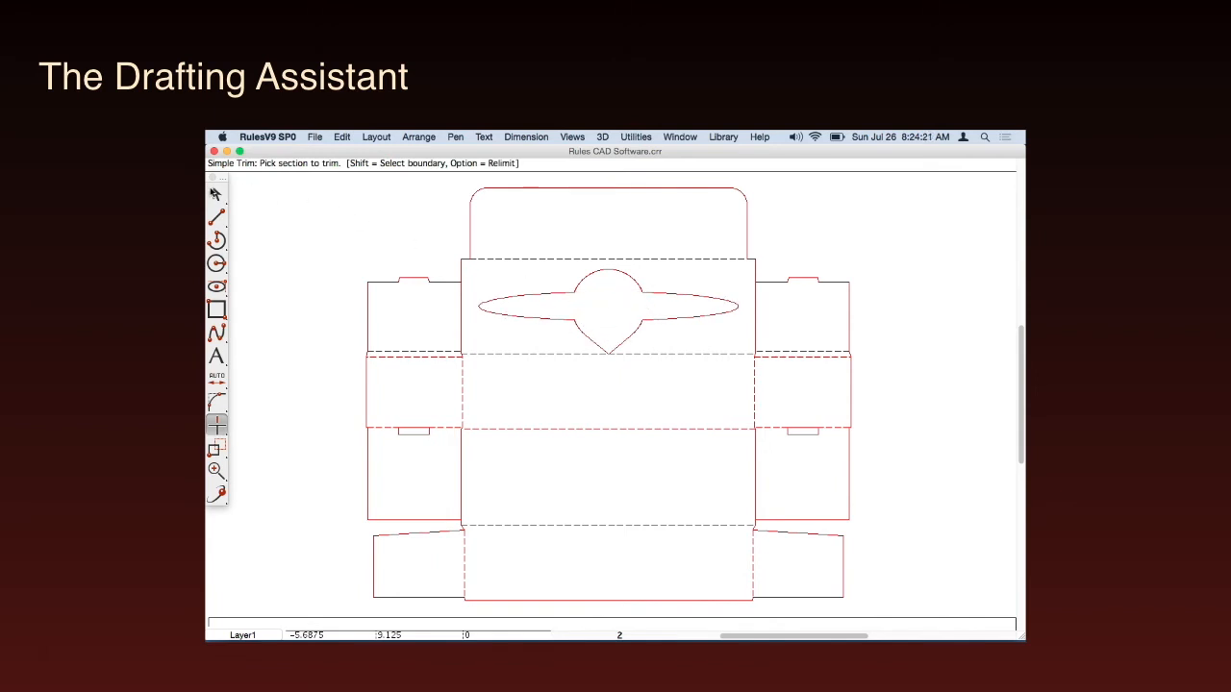
key(right)
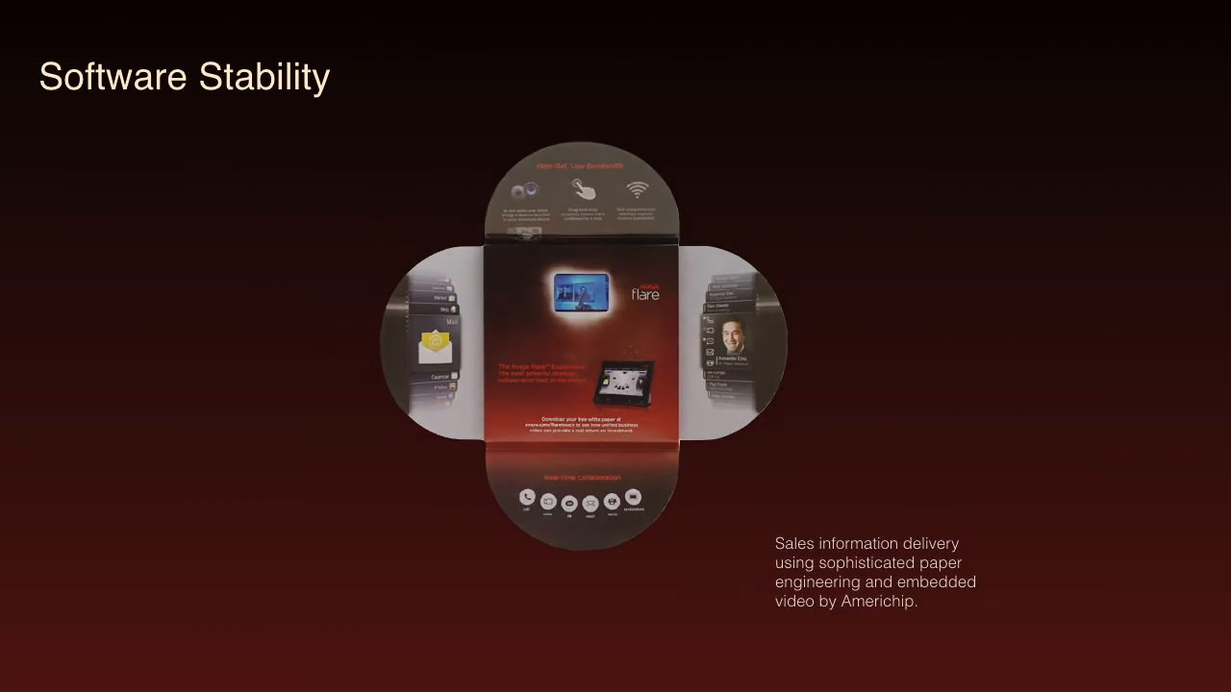